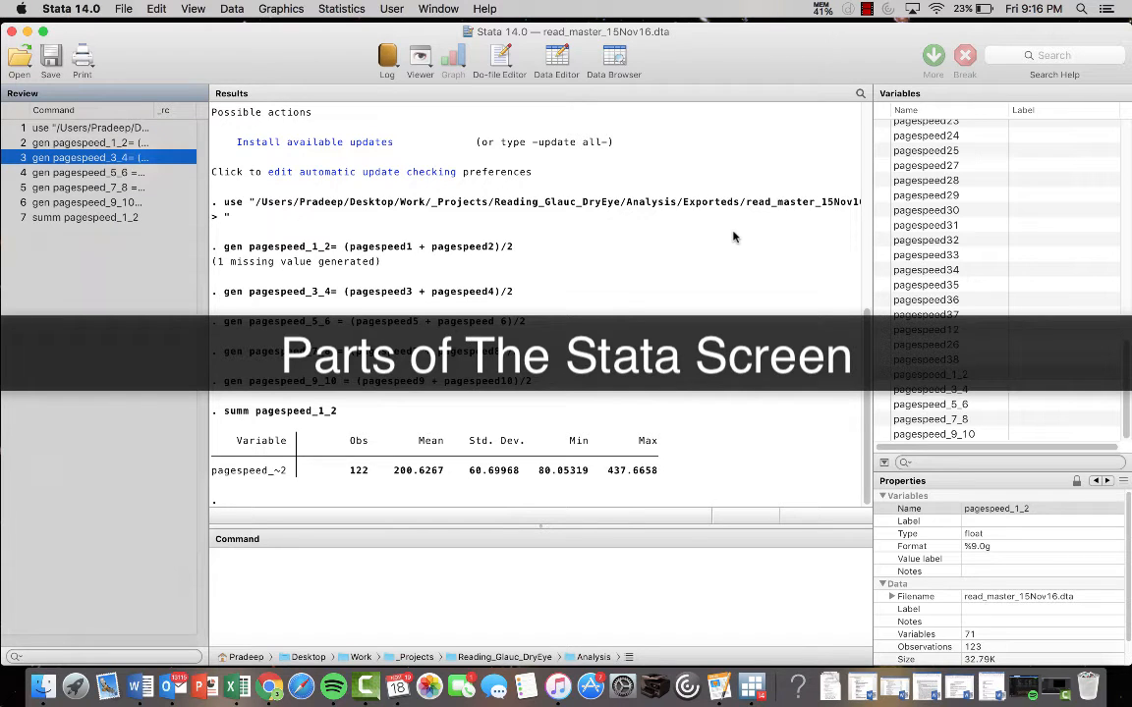
pyautogui.moveTo(479, 216)
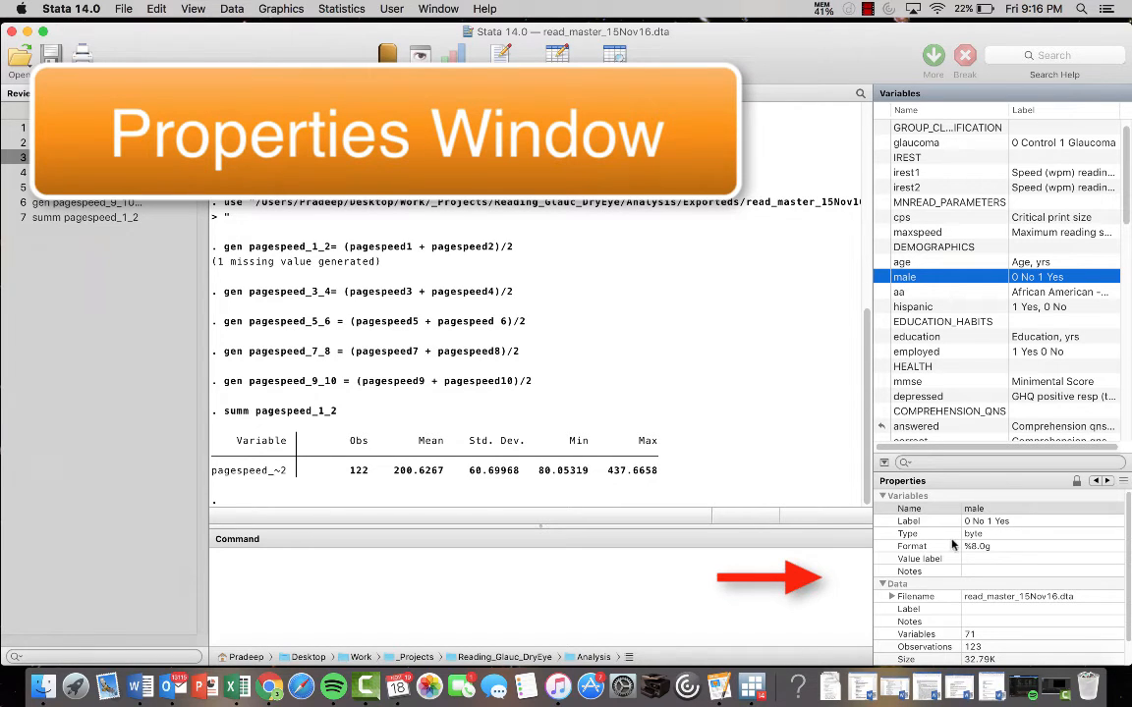
pyautogui.moveTo(937, 527)
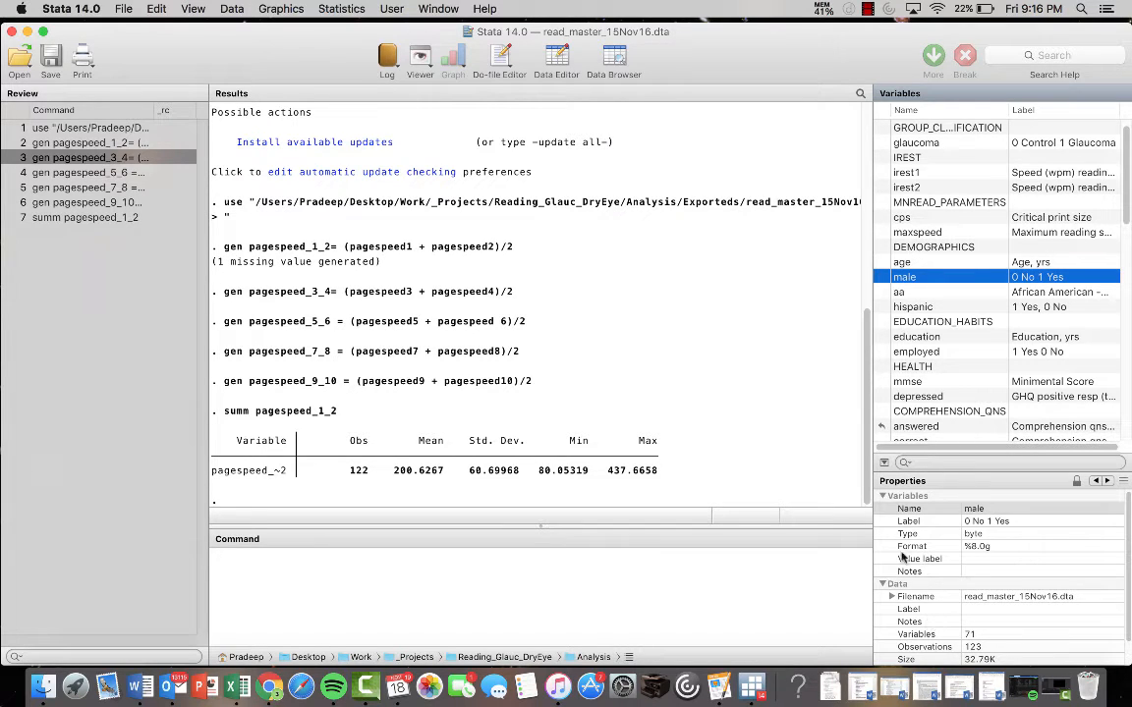
pyautogui.moveTo(919, 619)
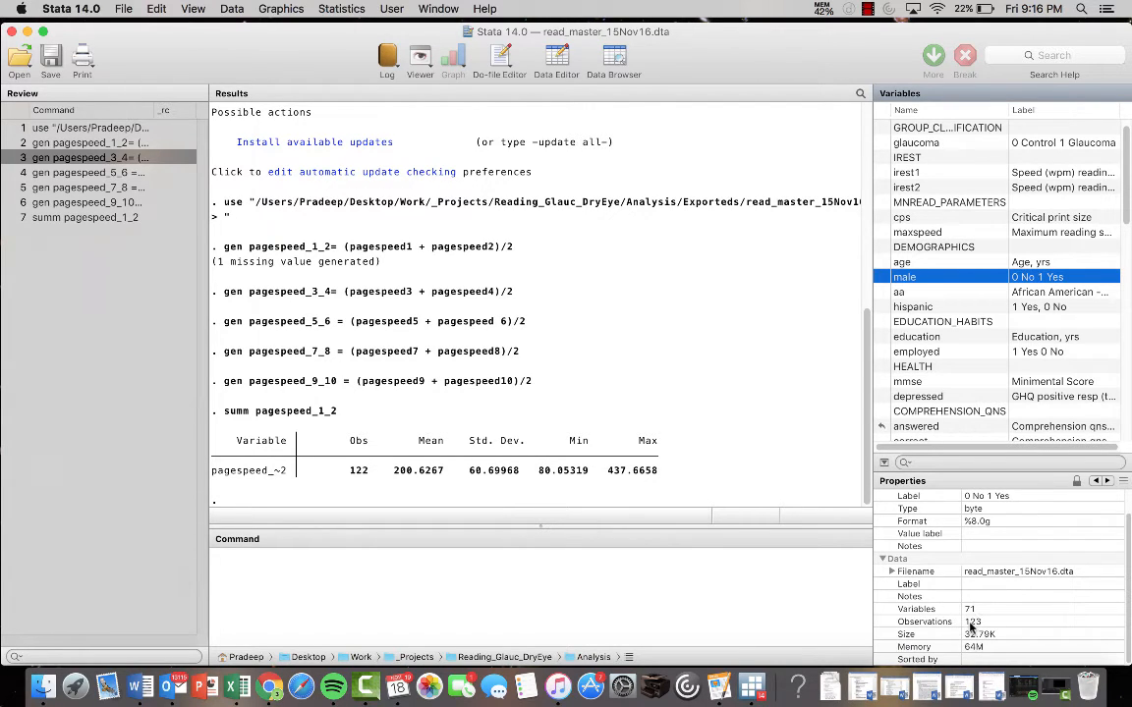
pyautogui.moveTo(983, 634)
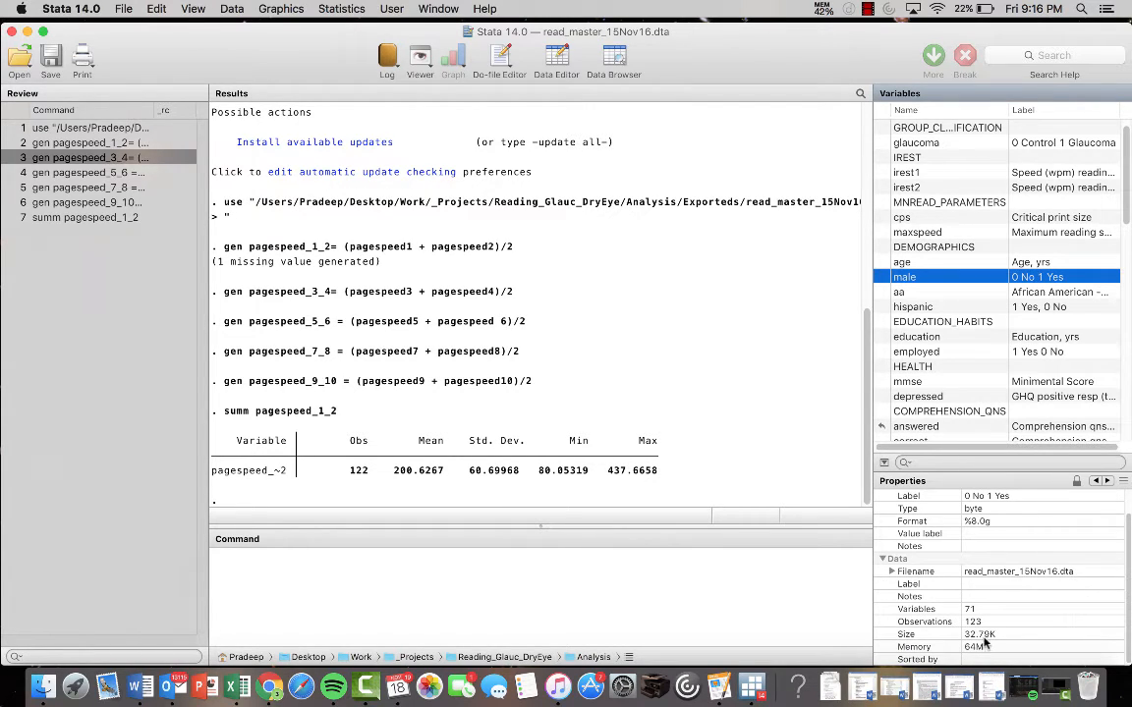
pyautogui.moveTo(511, 469)
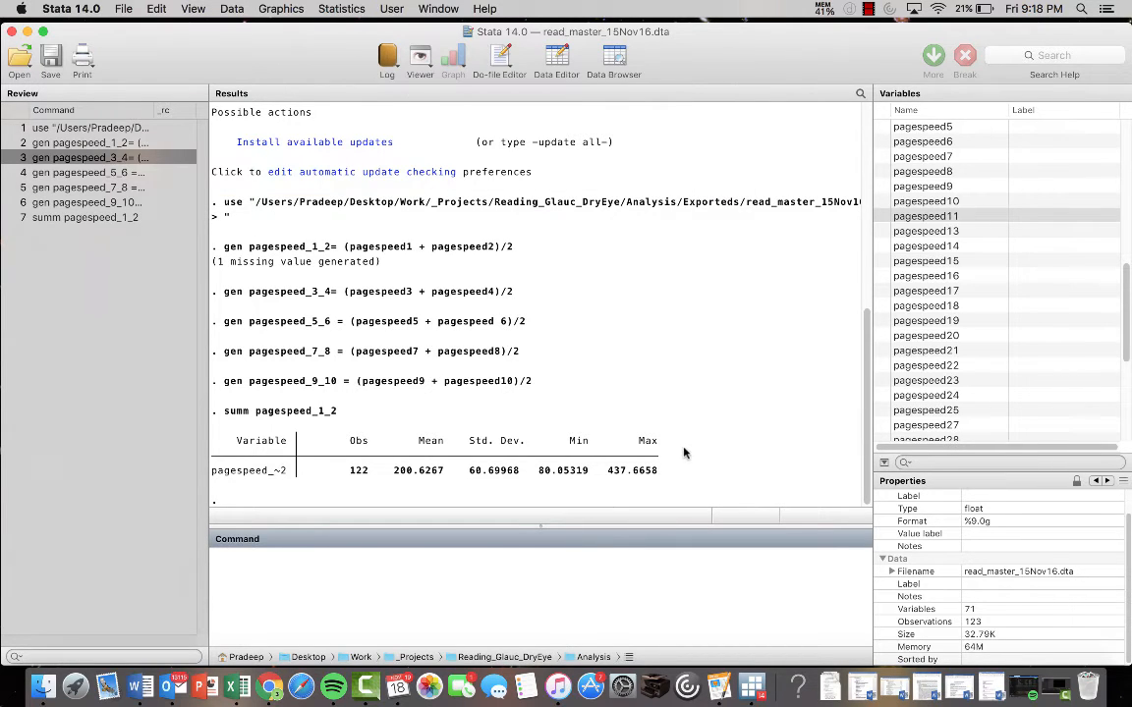
pyautogui.moveTo(614, 424)
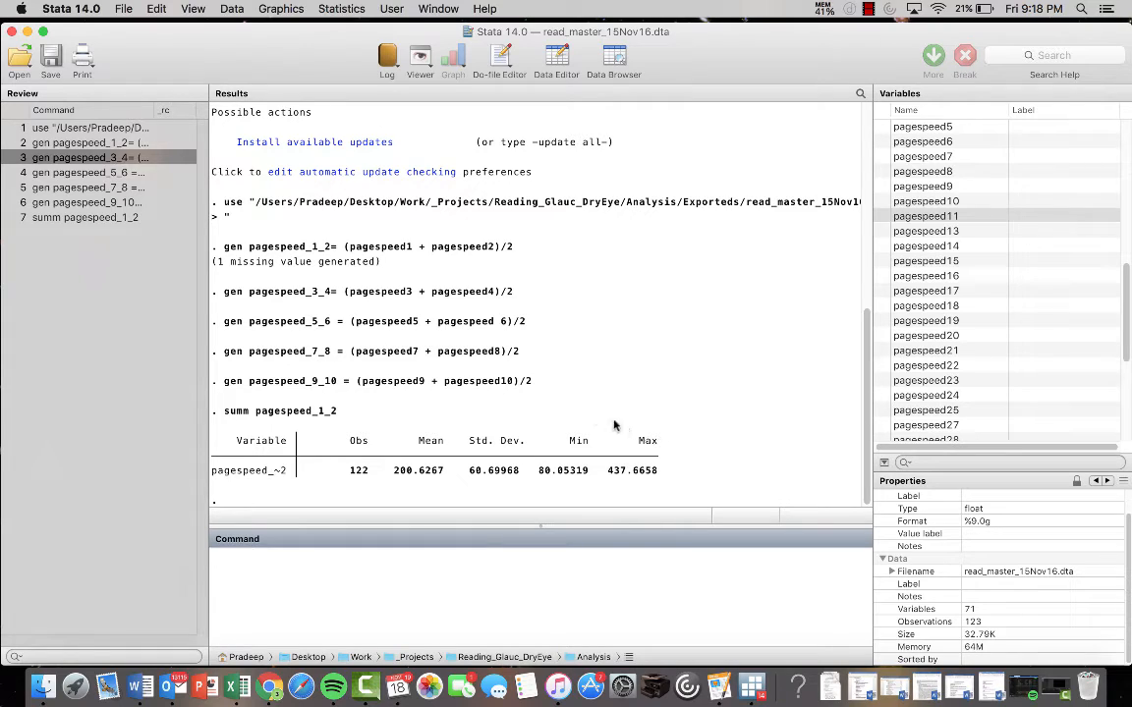
pyautogui.moveTo(637, 399)
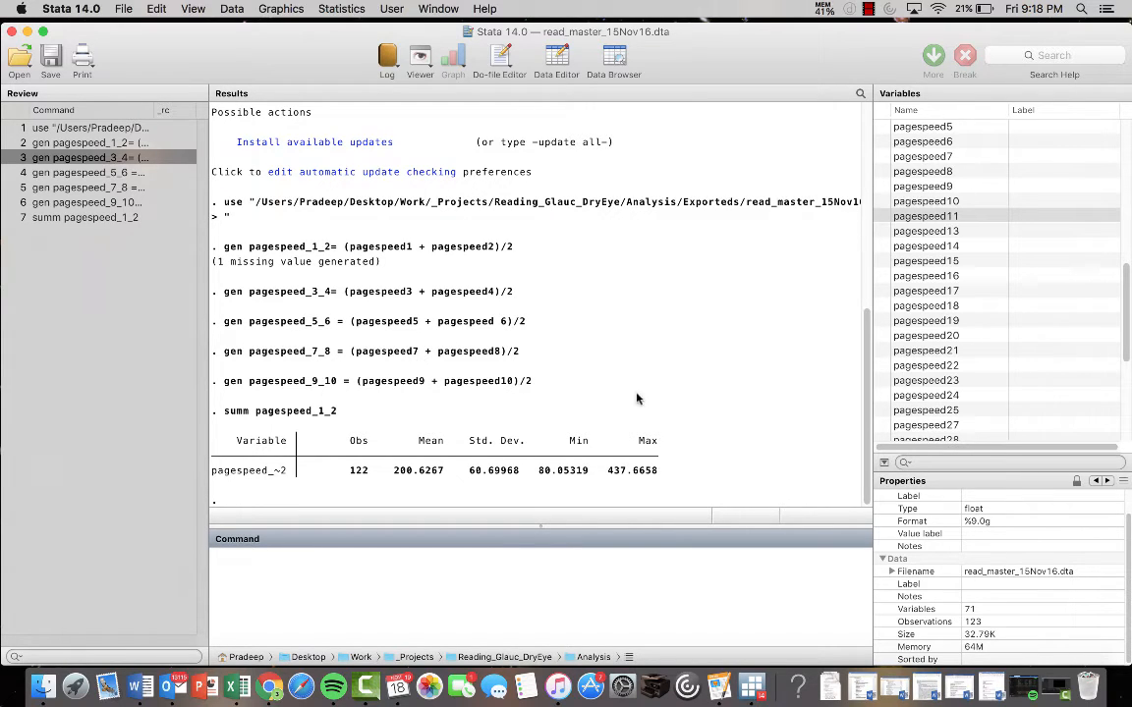
pyautogui.moveTo(403, 304)
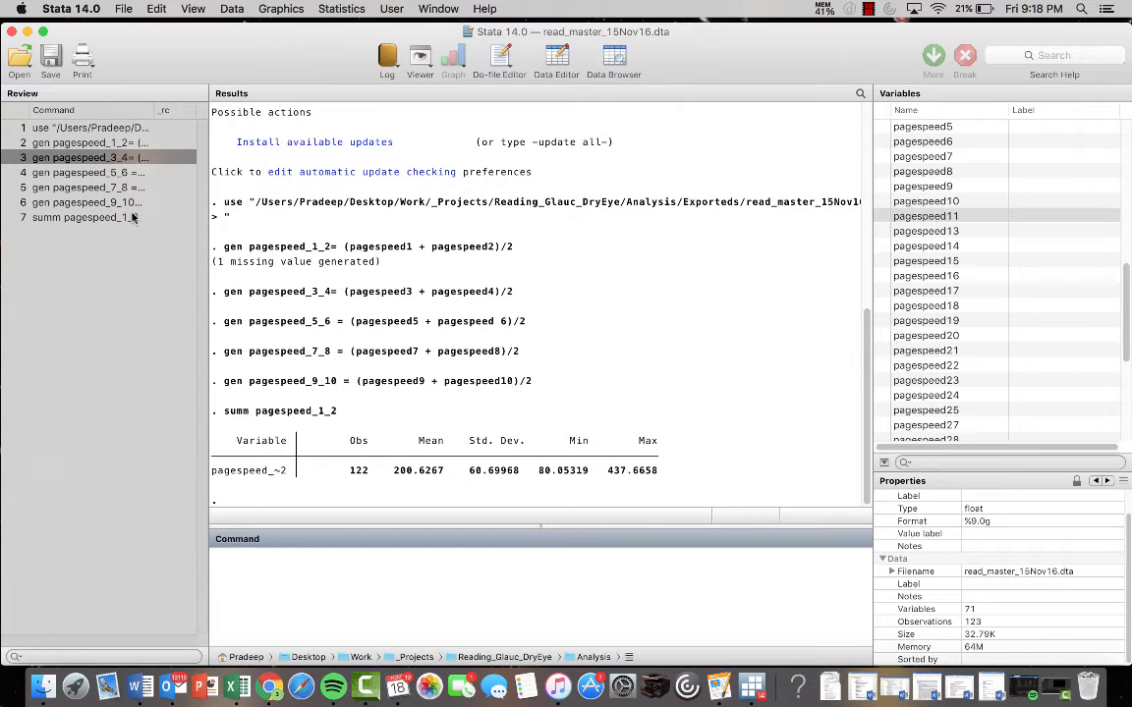
# Generate pagespeed_19_20 as (pagespeed19 + pagespeed20)/2.
pyautogui.click(298, 573)
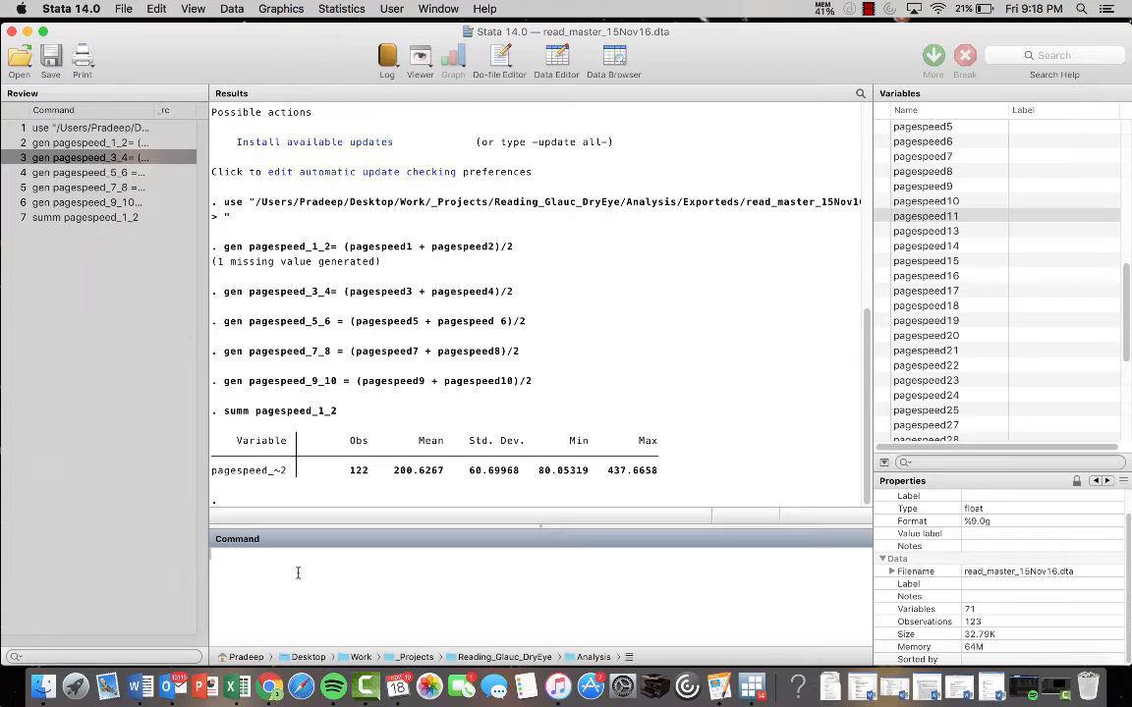
pyautogui.write('gen')
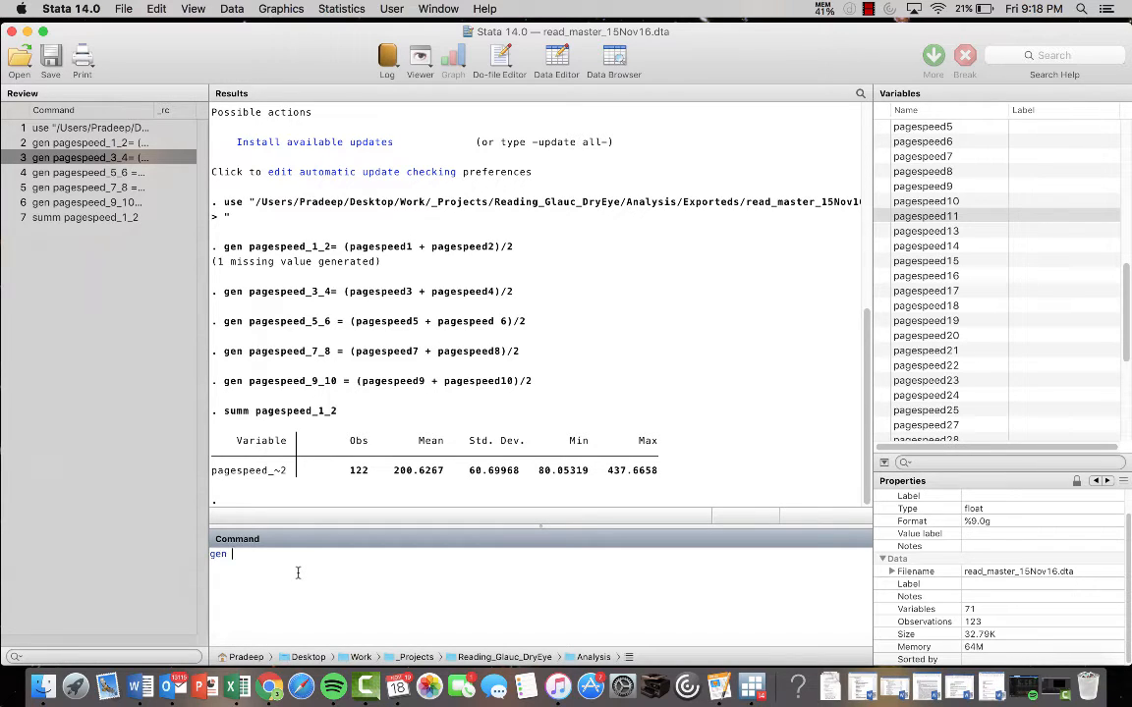
pyautogui.write('pagespeed')
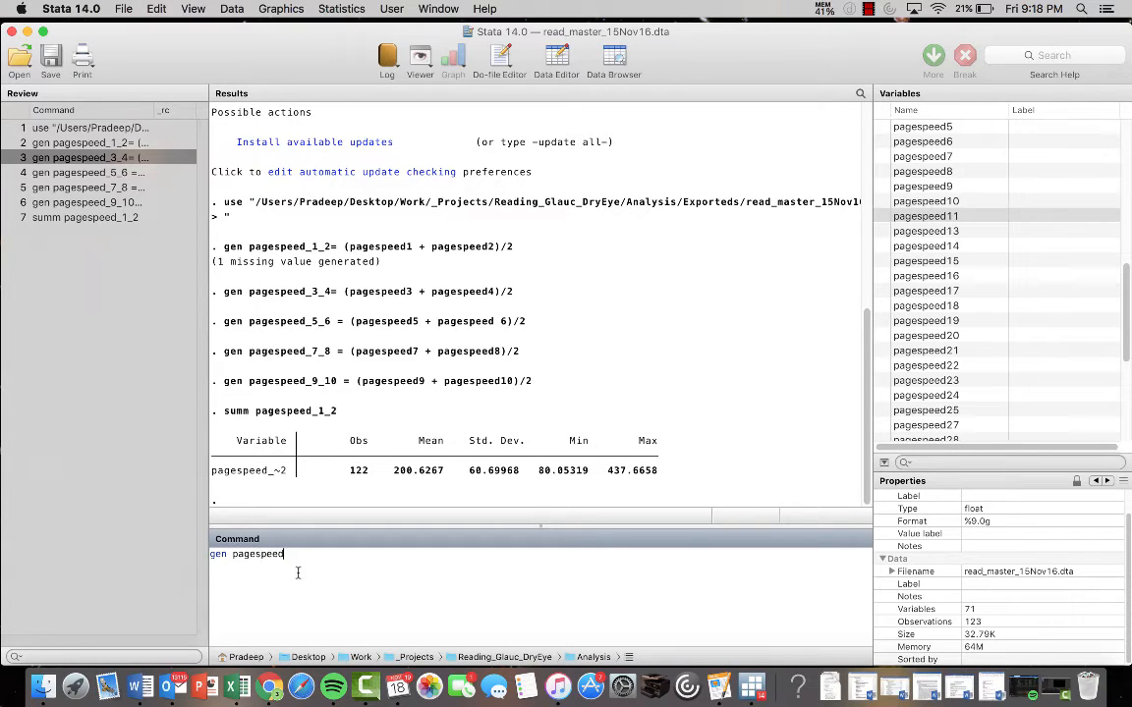
pyautogui.write('_')
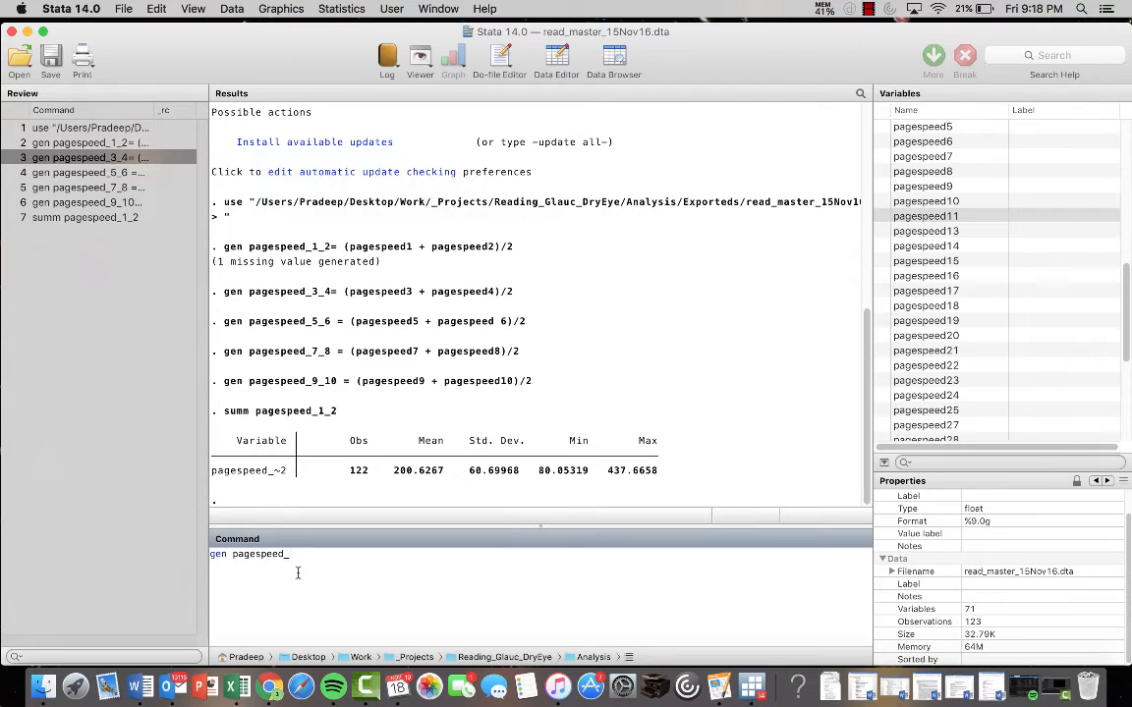
pyautogui.write('19_20 =')
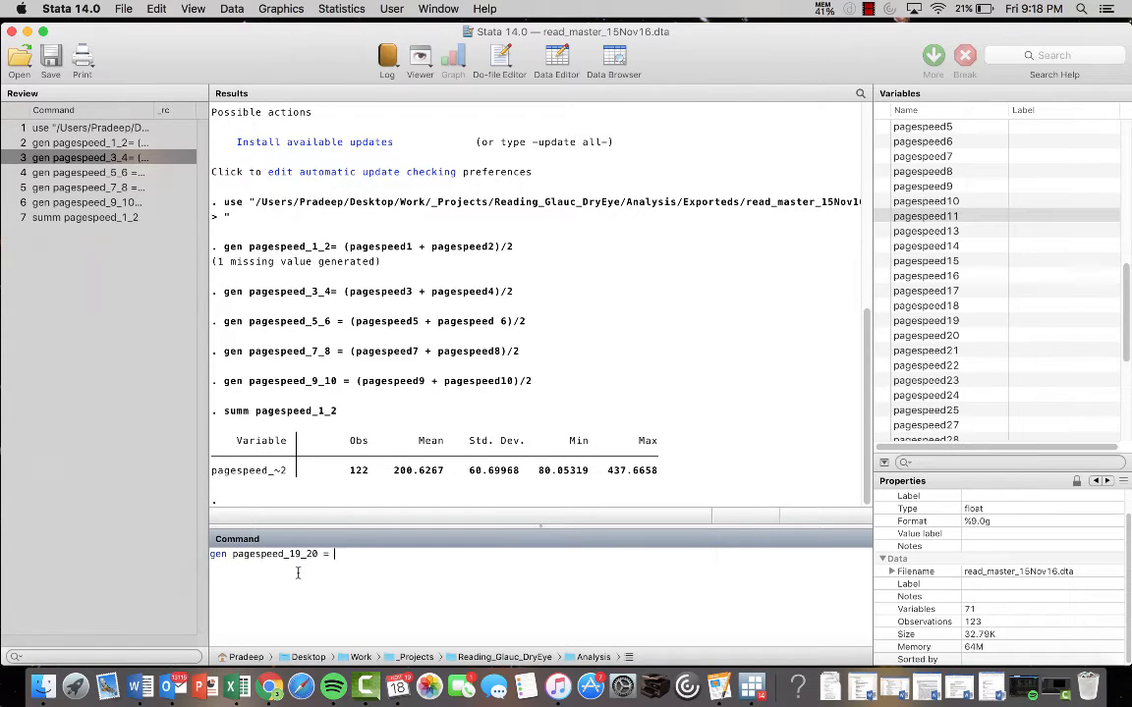
pyautogui.write('(')
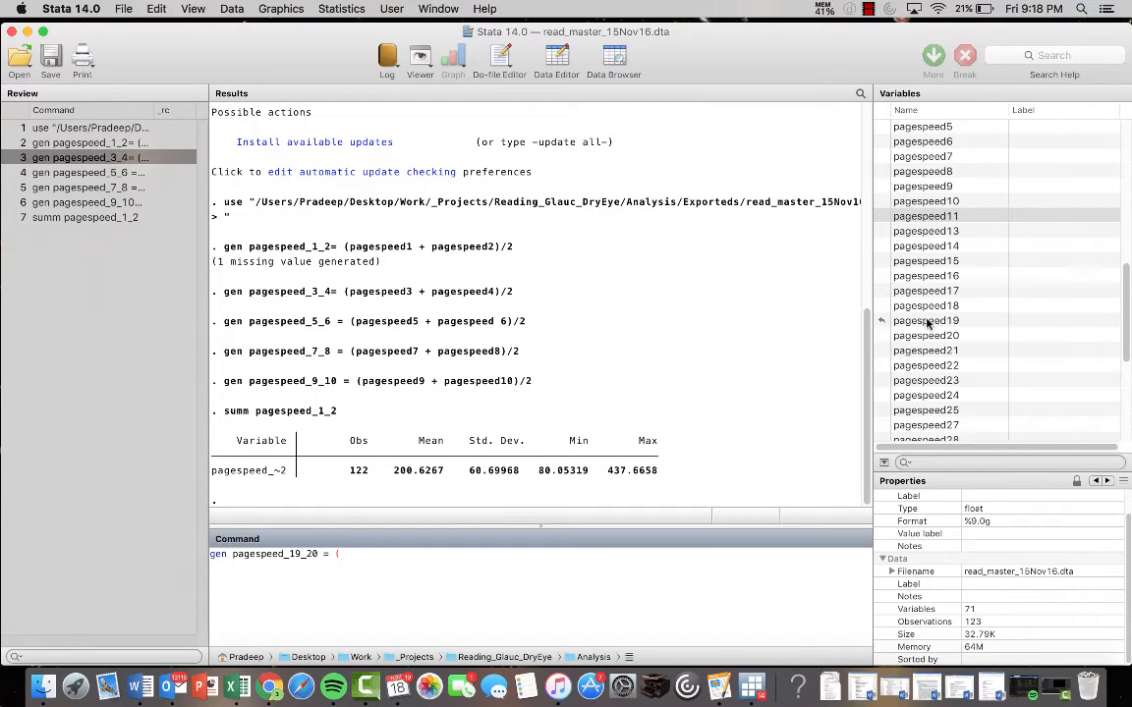
pyautogui.click(926, 320)
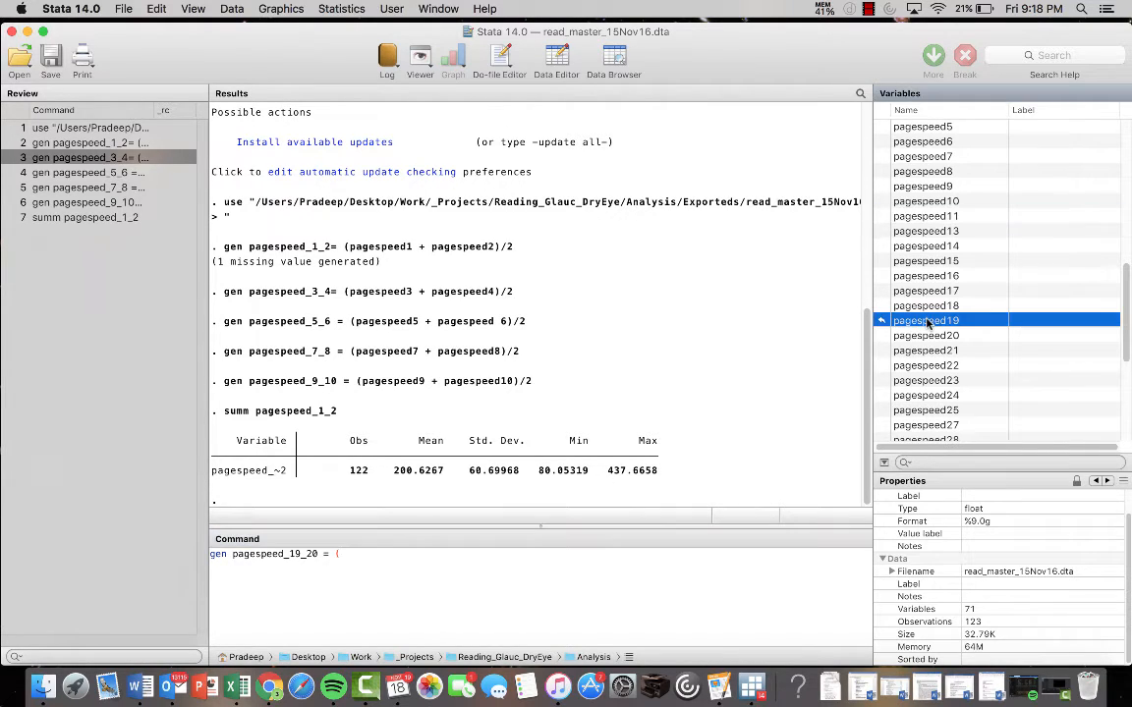
pyautogui.write('pagespeed19+')
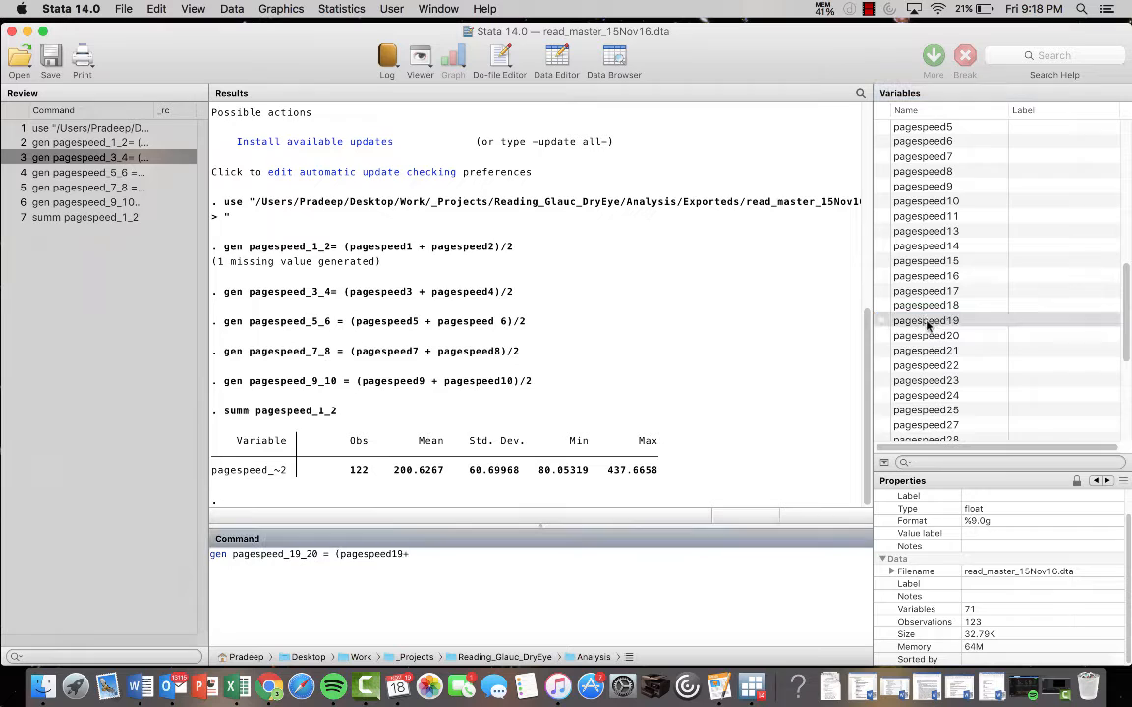
pyautogui.write('pagespeed20)')
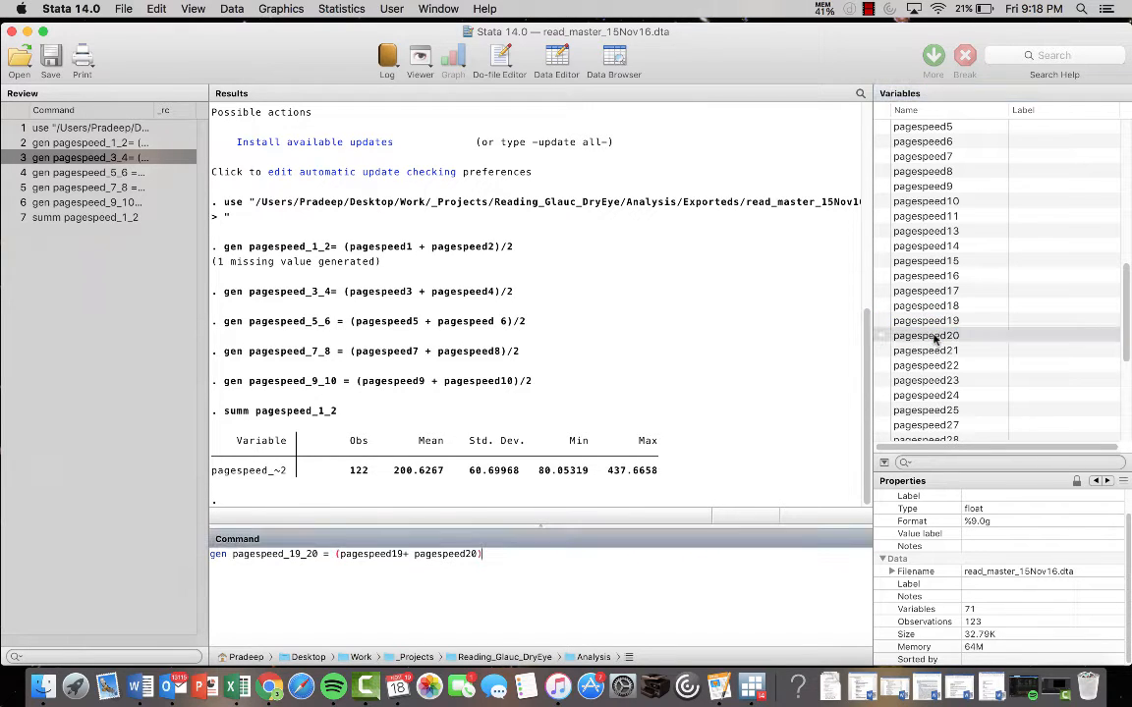
pyautogui.write('/2')
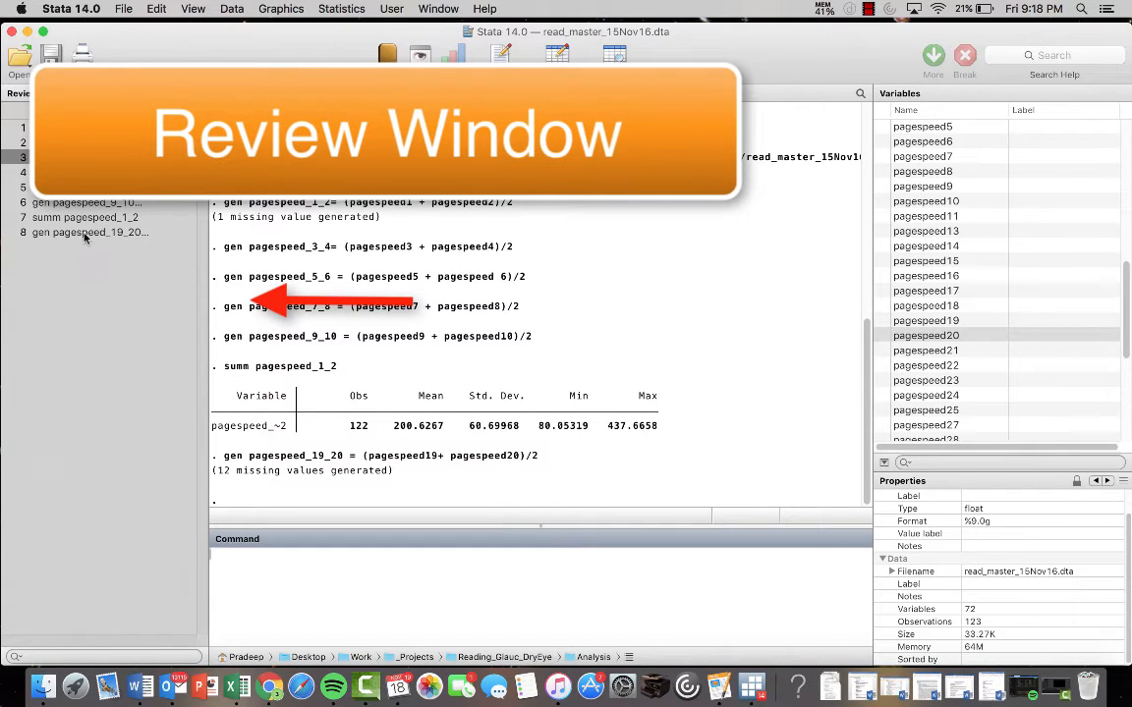
# Reuse the previous command to generate pagespeed_21_22 as (pagespeed21 + pagespeed22)/2.
pyautogui.click(88, 232)
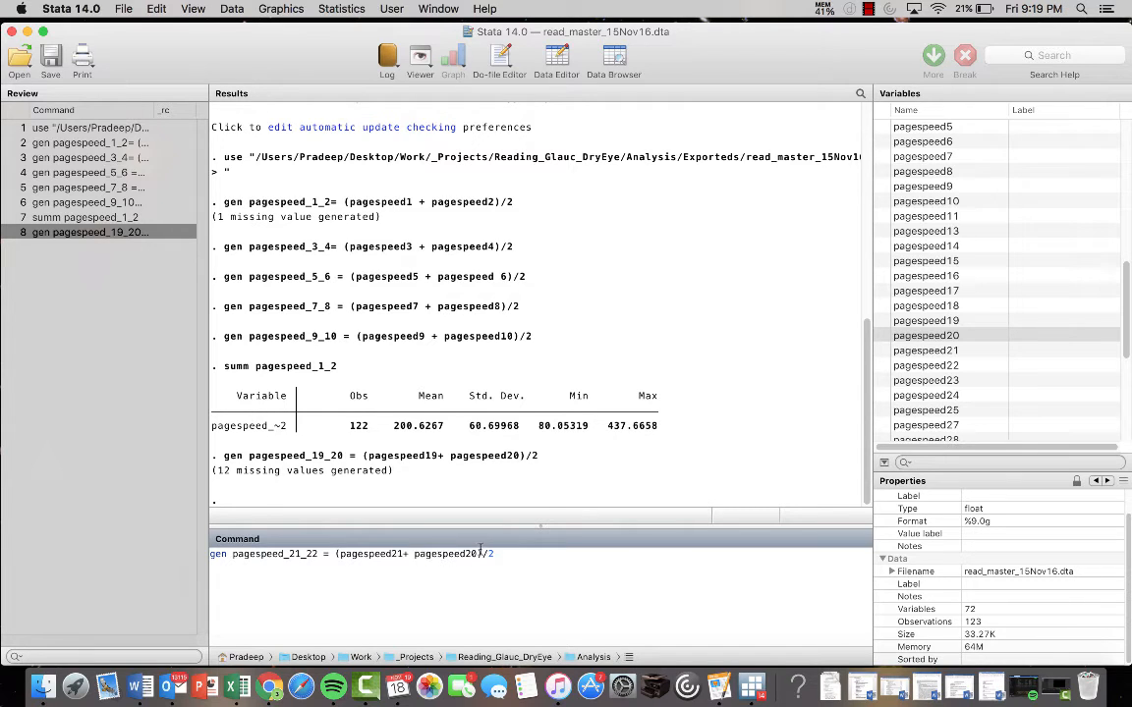
pyautogui.press('Return')
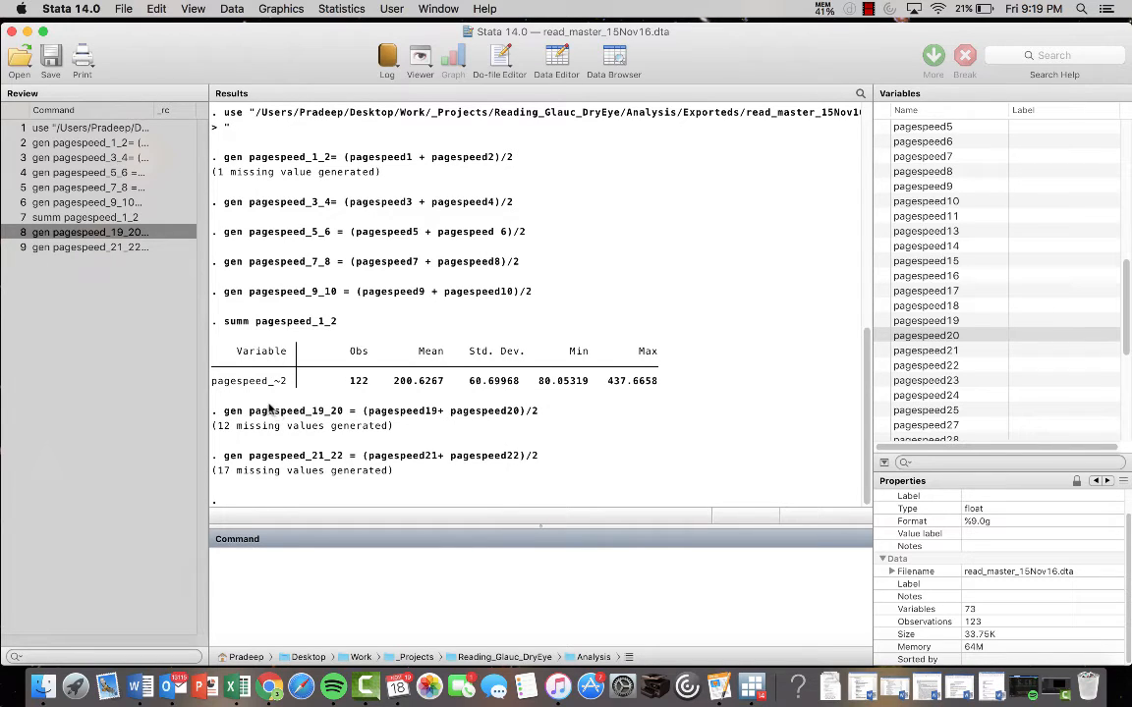
pyautogui.moveTo(317, 563)
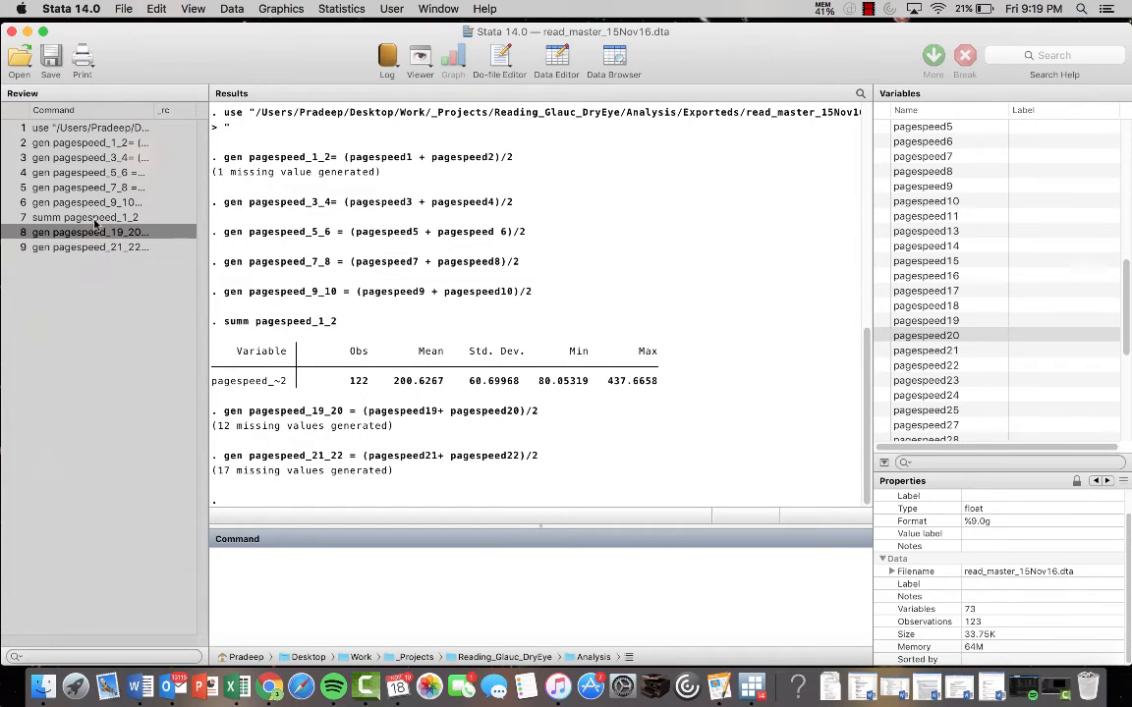
pyautogui.moveTo(385, 418)
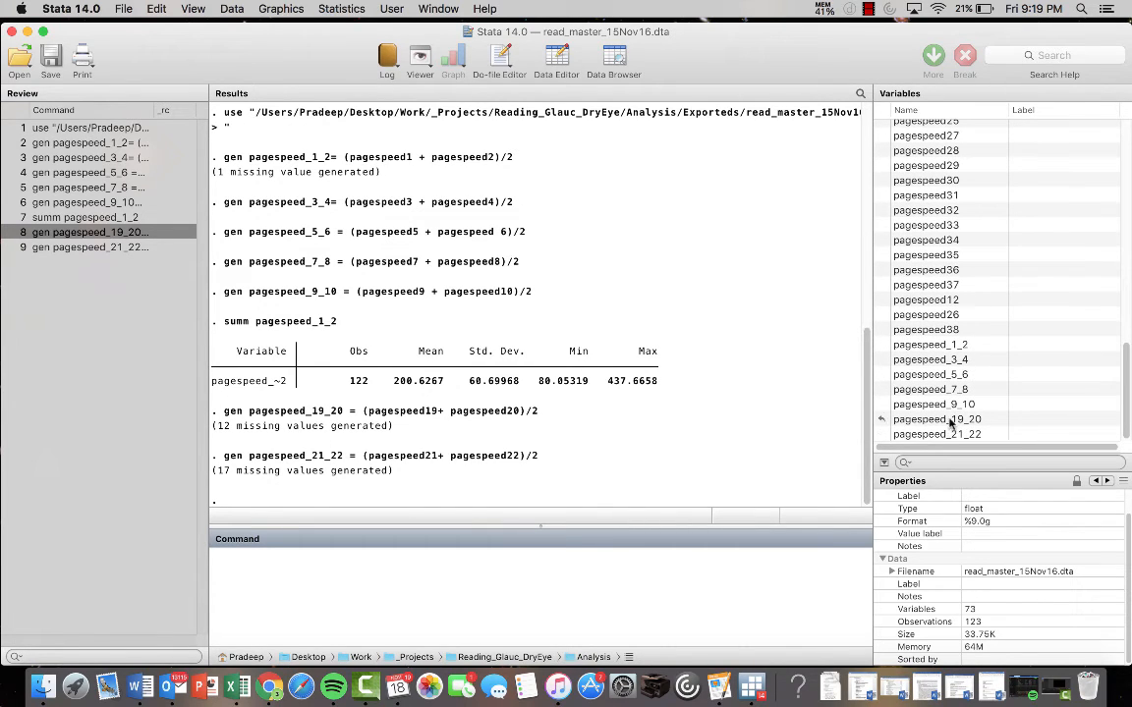
# Select pagespeed_19_20 at the bottom of the Variables list.
pyautogui.click(936, 418)
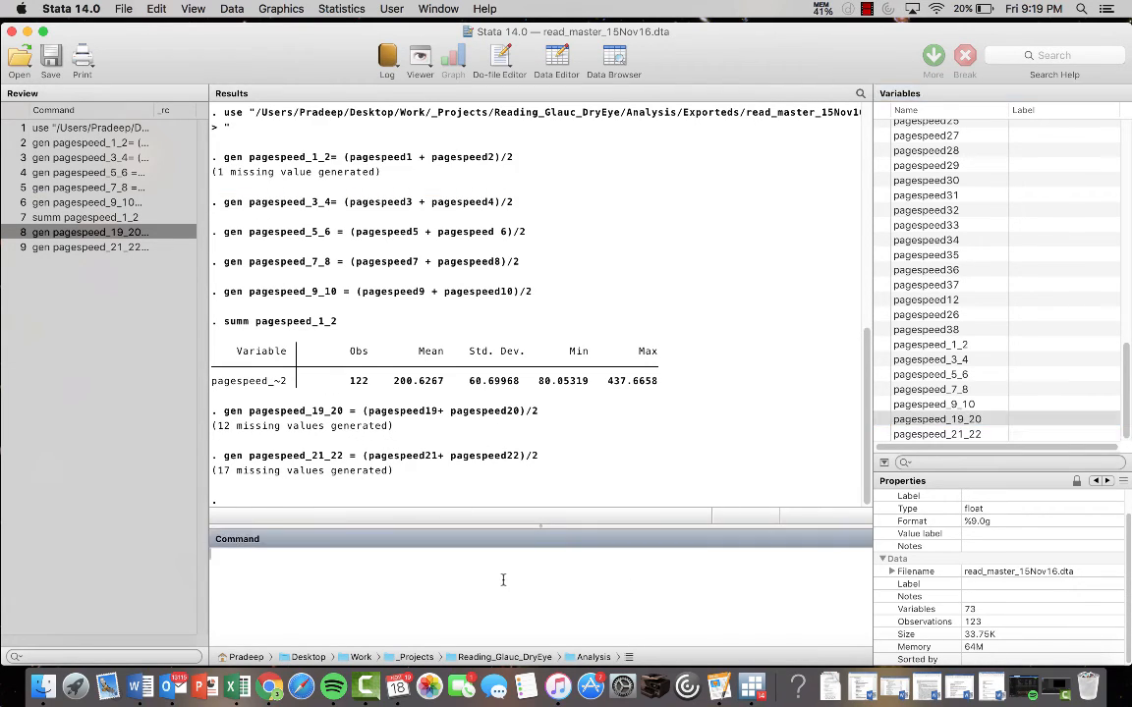
# Start a summ command on pagespeed_19_20 without running it.
pyautogui.write('summ')
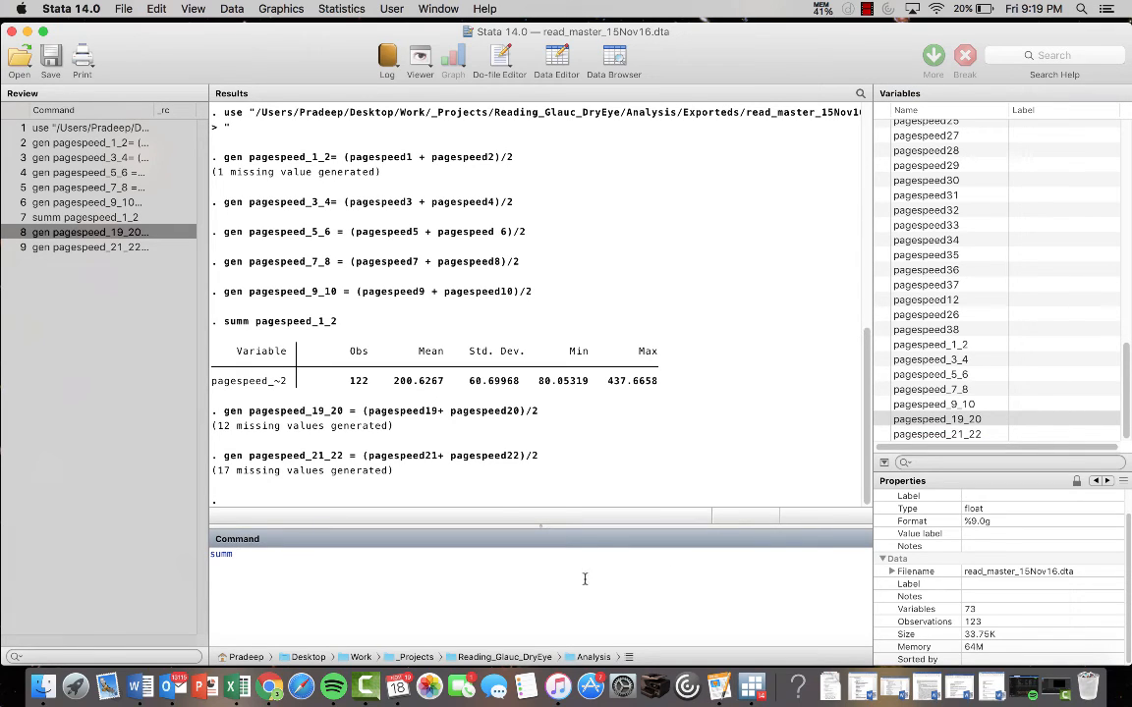
pyautogui.click(937, 418)
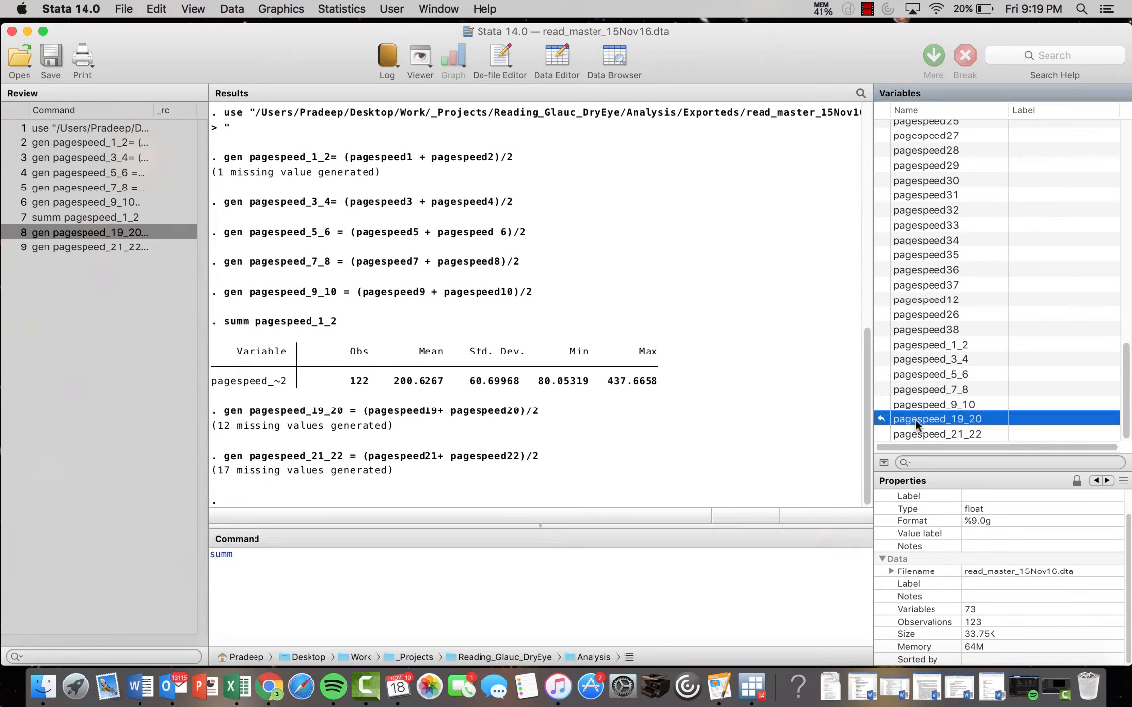